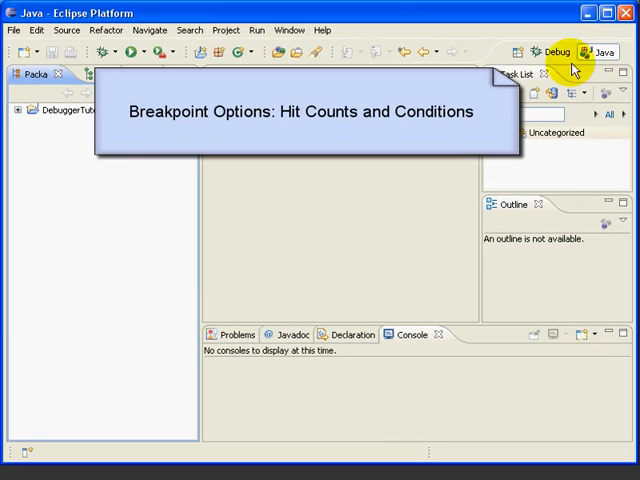
Remove all breakpoints from the Debug perspective and return to the Java perspective
{"action": "left_click", "coordinate": [544, 52]}
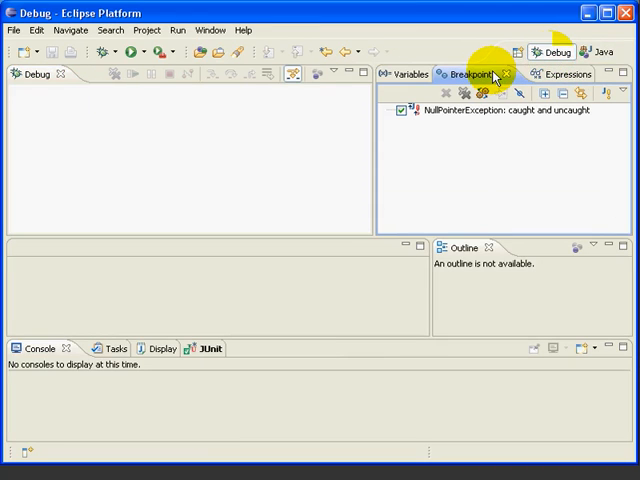
{"action": "left_click", "coordinate": [490, 110]}
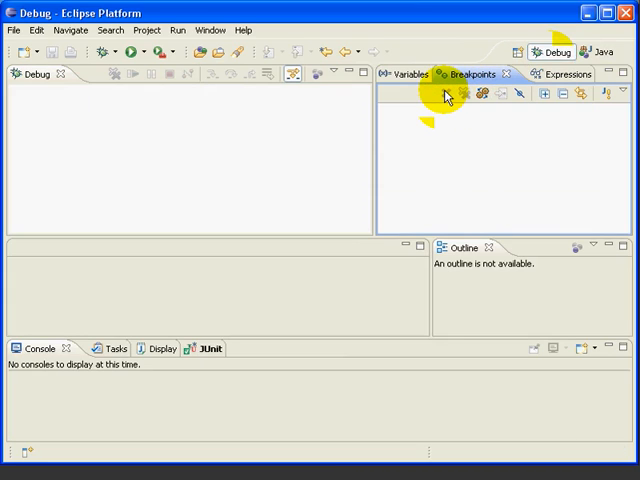
{"action": "left_click", "coordinate": [600, 52]}
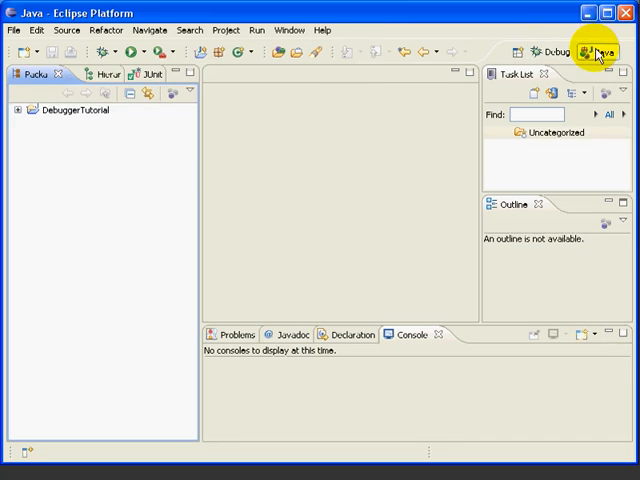
Expand DebuggerTutorial and open MyLibrary.java in the editor
{"action": "left_click", "coordinate": [16, 110]}
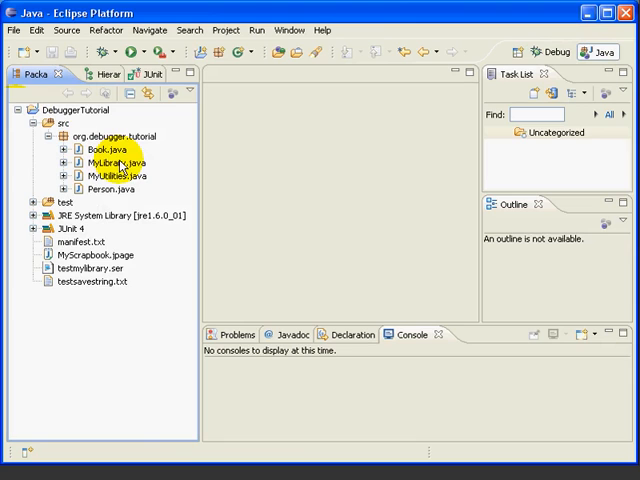
{"action": "double_click", "coordinate": [112, 164]}
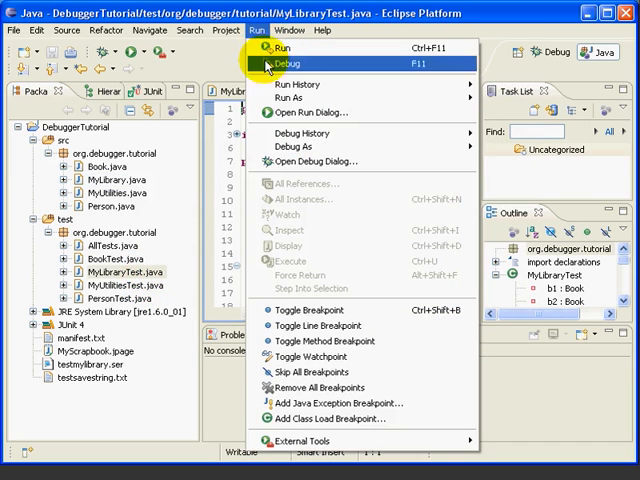
{"action": "mouse_move", "coordinate": [300, 148]}
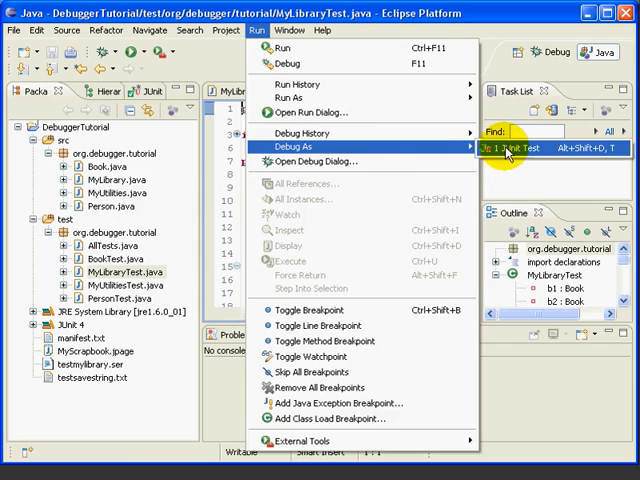
Debug MyLibraryTest as a JUnit test via Run > Debug As
{"action": "left_click", "coordinate": [524, 148]}
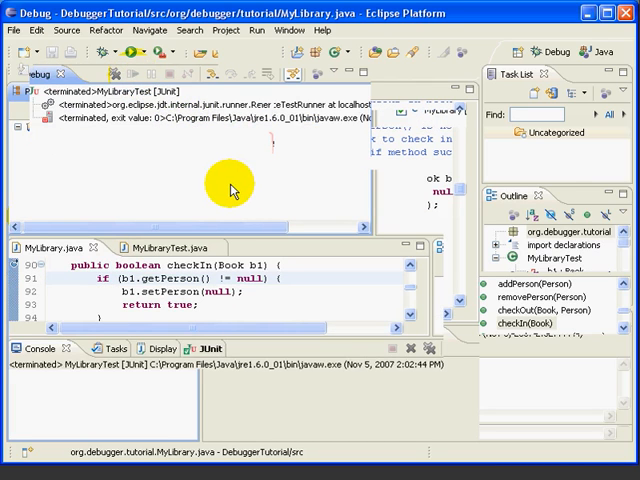
{"action": "mouse_move", "coordinate": [236, 188]}
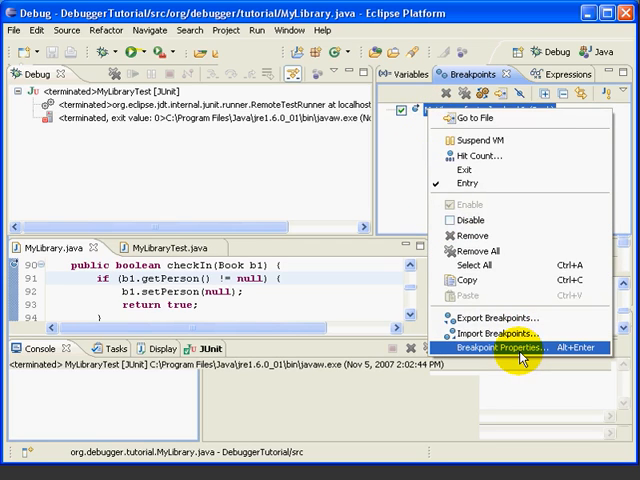
Give the checkIn(Book) breakpoint a hit count of 3 in its properties
{"action": "left_click", "coordinate": [500, 348]}
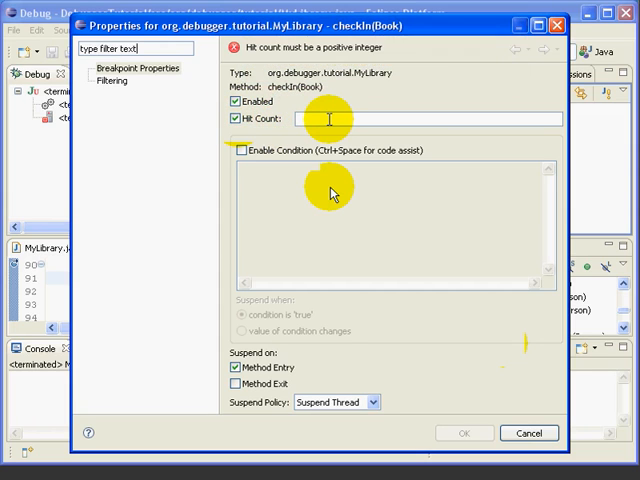
{"action": "left_click", "coordinate": [310, 120]}
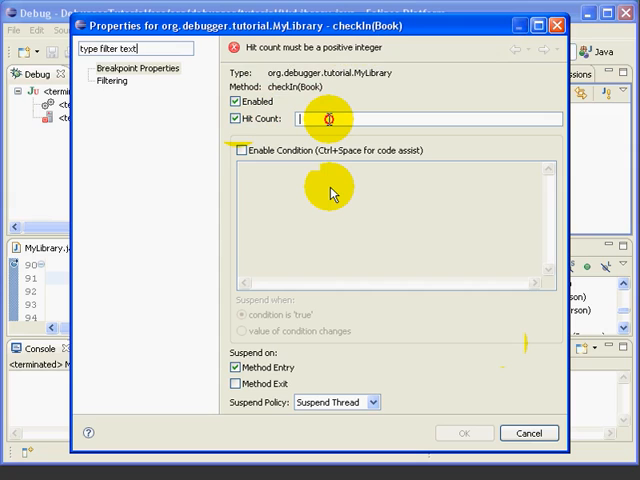
{"action": "type", "text": "3"}
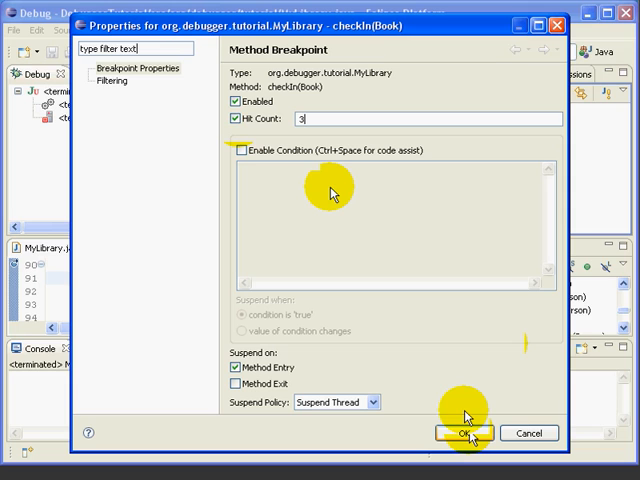
{"action": "left_click", "coordinate": [460, 432]}
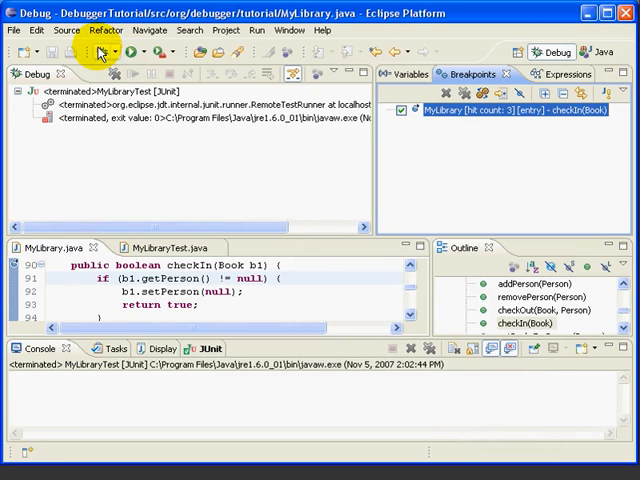
{"action": "mouse_move", "coordinate": [100, 52]}
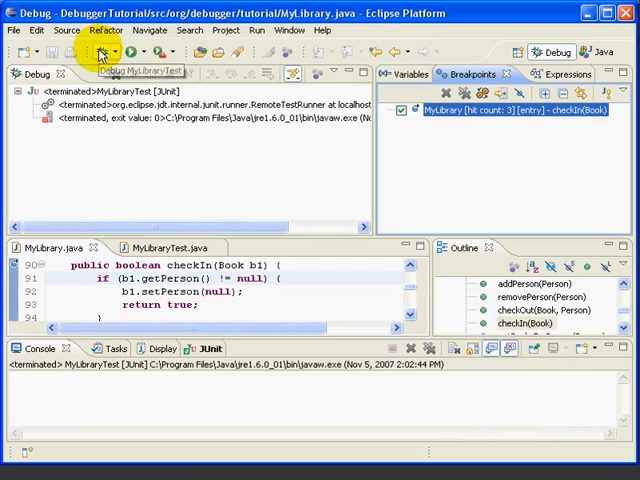
Relaunch MyLibraryTest under the debugger from the Debug toolbar button
{"action": "left_click", "coordinate": [98, 52]}
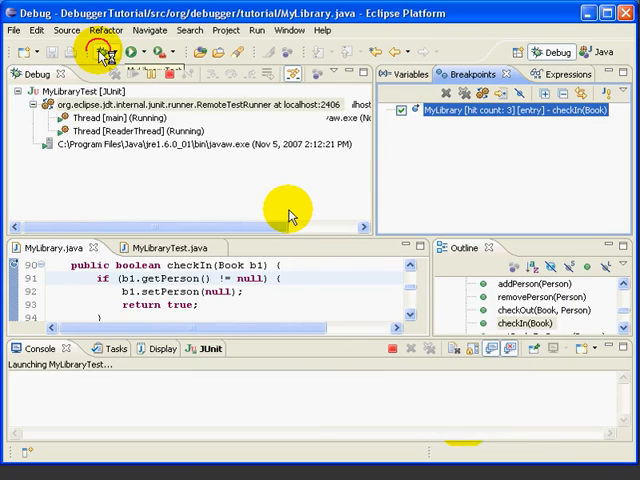
{"action": "left_click", "coordinate": [92, 52]}
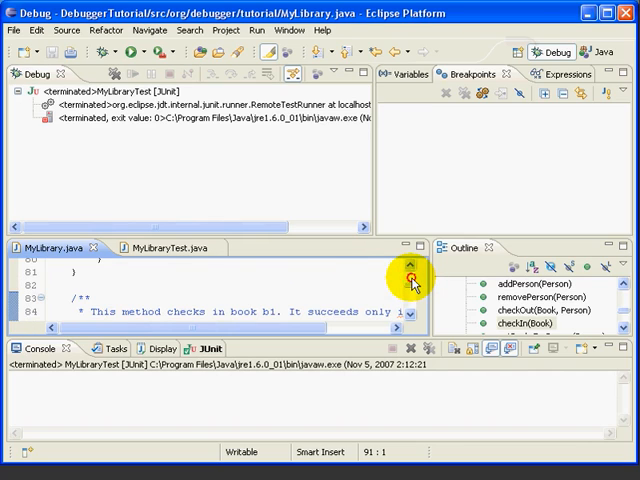
Start MyLibraryTest again from the Debug dropdown's recent launches
{"action": "left_click", "coordinate": [412, 272]}
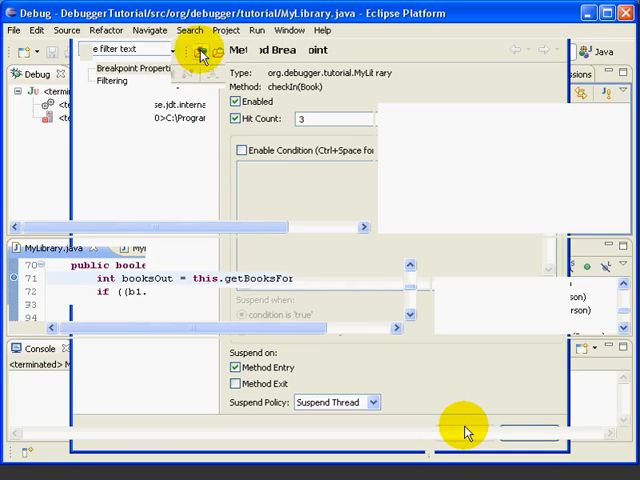
{"action": "left_click", "coordinate": [110, 52]}
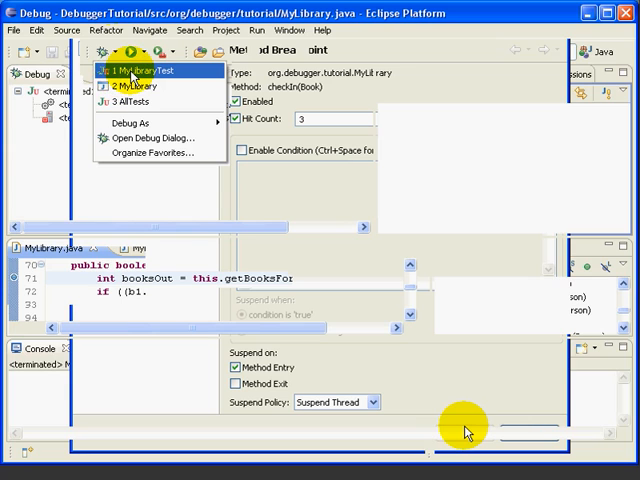
{"action": "left_click", "coordinate": [144, 72]}
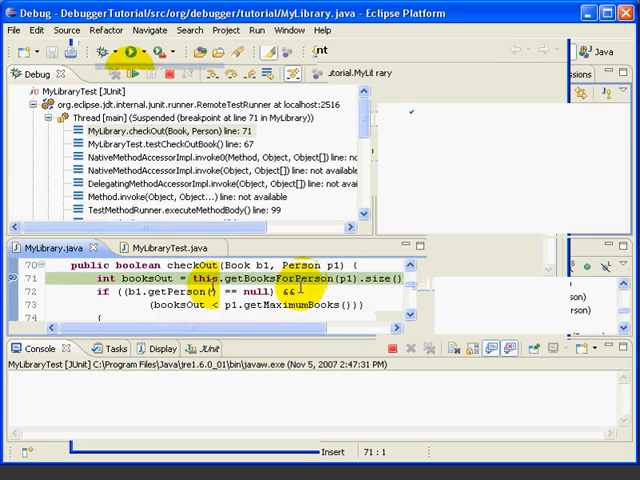
{"action": "mouse_move", "coordinate": [278, 276]}
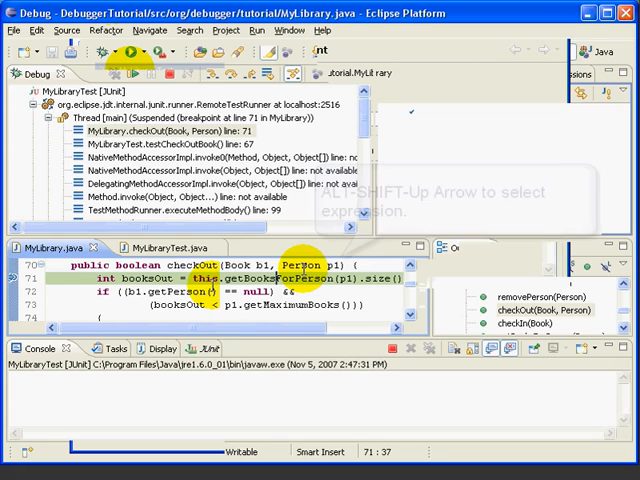
Select this.getBooksForPerson(p1).size() for watching and let the session terminate
{"action": "key", "text": "alt+shift+Up"}
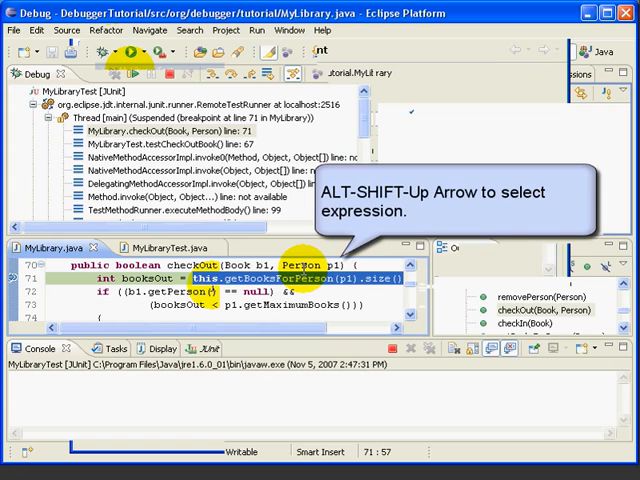
{"action": "mouse_move", "coordinate": [330, 278]}
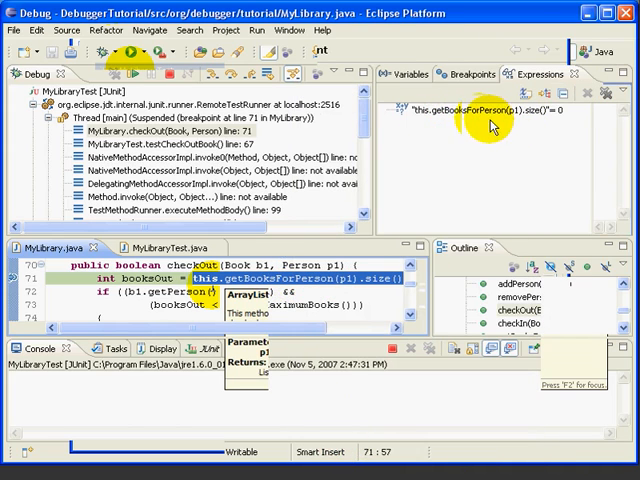
{"action": "mouse_move", "coordinate": [562, 122]}
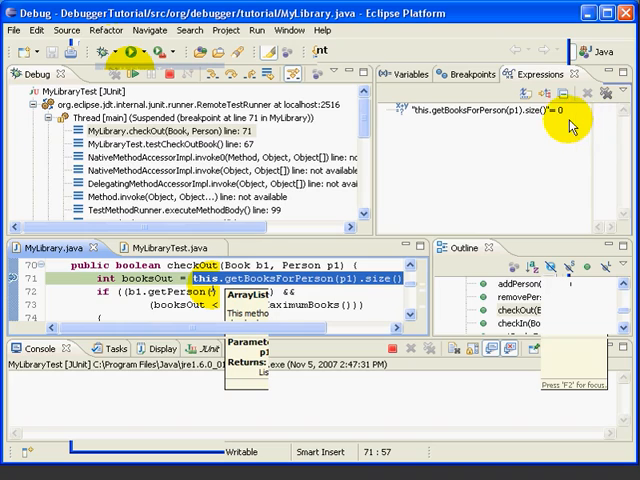
{"action": "mouse_move", "coordinate": [556, 118]}
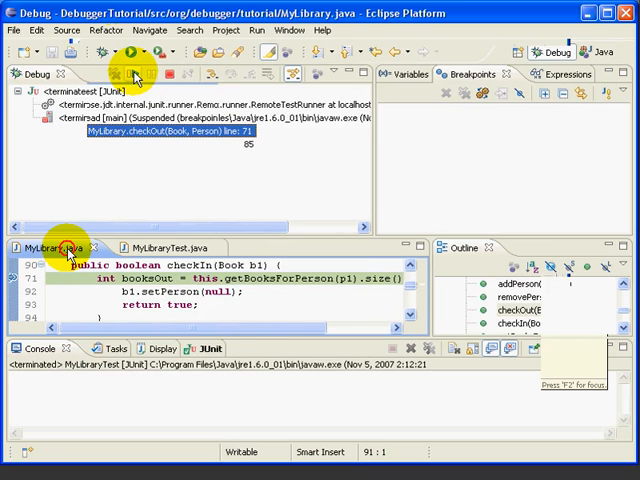
{"action": "left_click", "coordinate": [132, 74]}
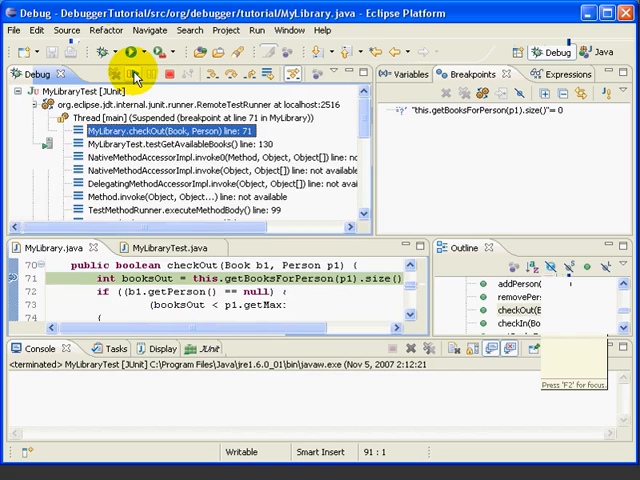
{"action": "left_click", "coordinate": [130, 74]}
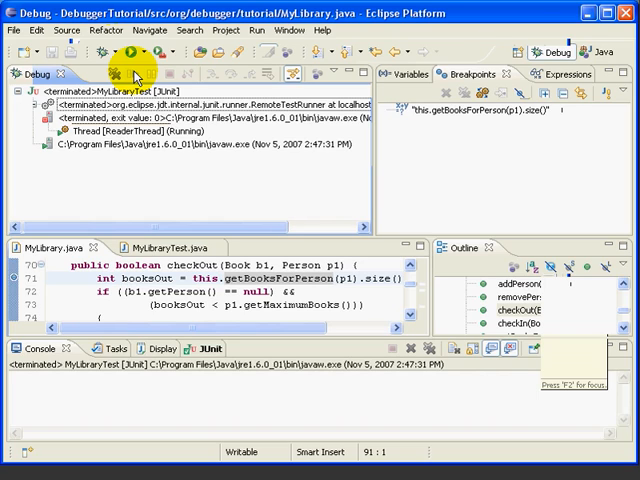
Enable a condition on the line-71 checkOut breakpoint in its properties
{"action": "left_click", "coordinate": [464, 74]}
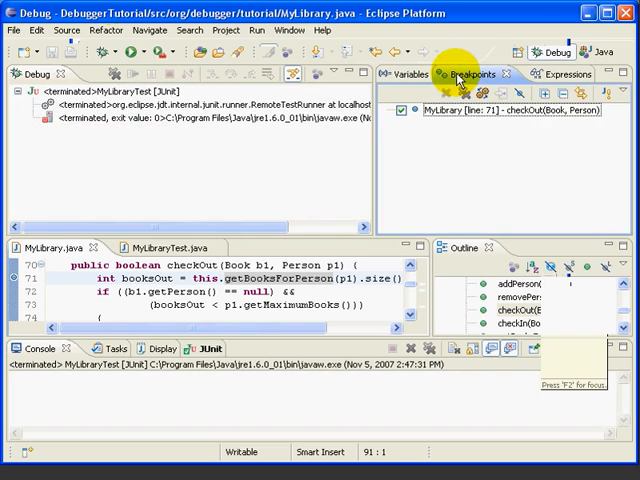
{"action": "right_click", "coordinate": [460, 112]}
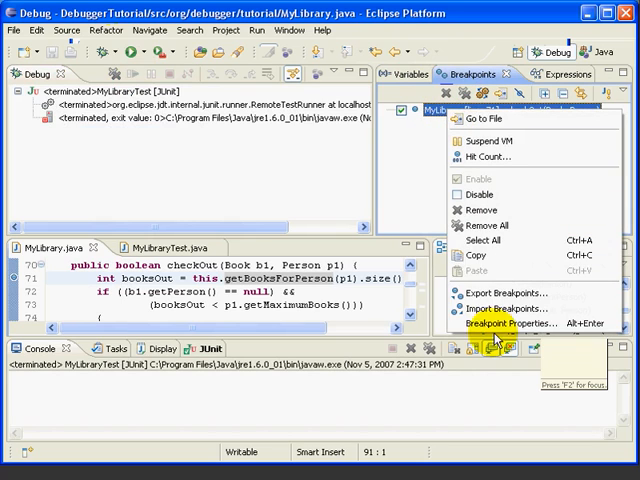
{"action": "left_click", "coordinate": [516, 324]}
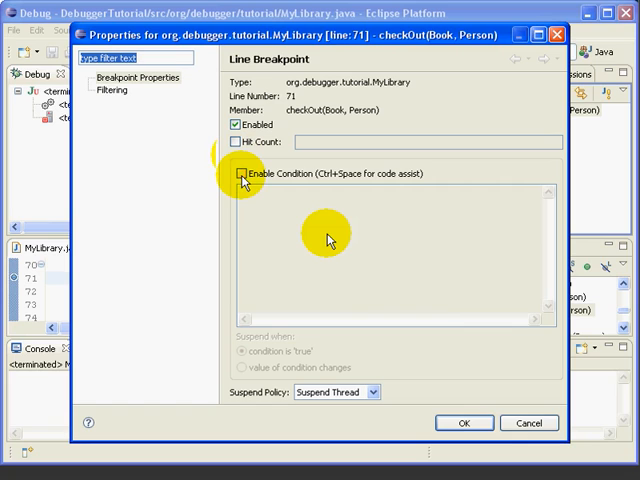
{"action": "left_click", "coordinate": [240, 172]}
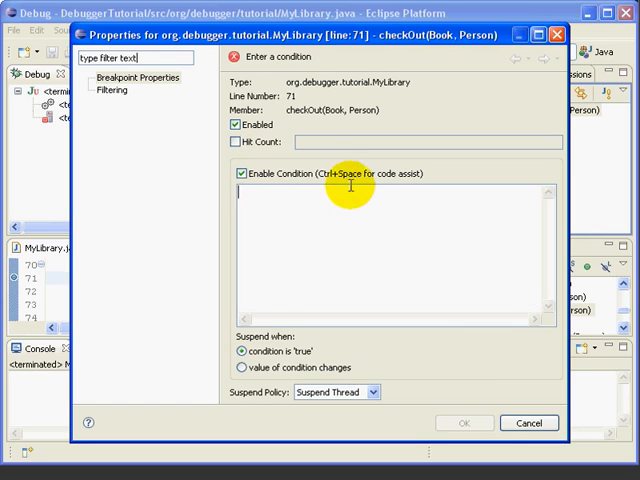
{"action": "mouse_move", "coordinate": [260, 196]}
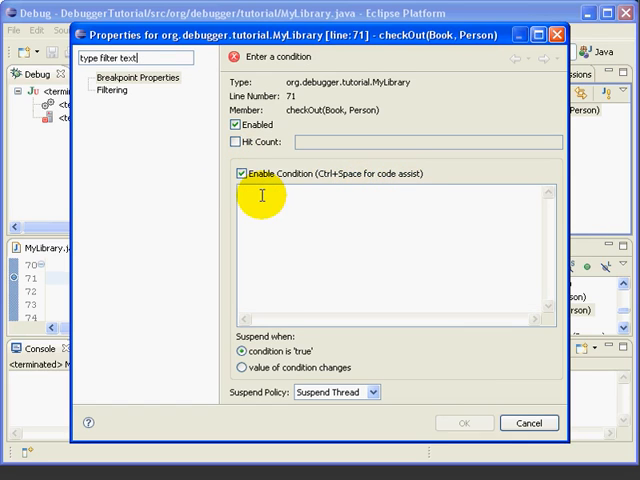
Enter the condition this.getBooksForPerson(p1).size() and confirm it
{"action": "type", "text": "this.getBooksForPerson("}
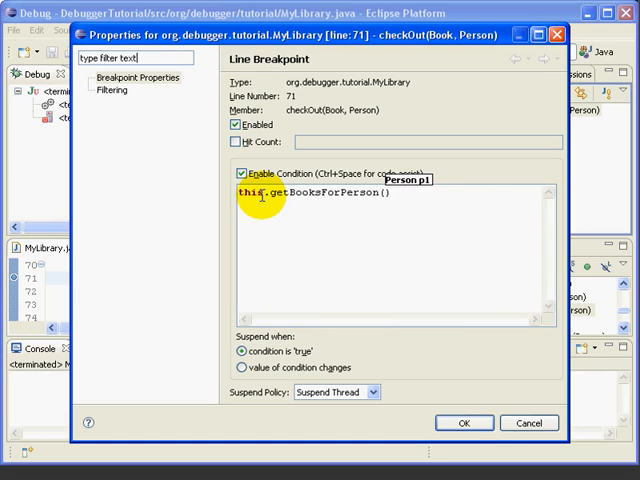
{"action": "type", "text": "p1) ."}
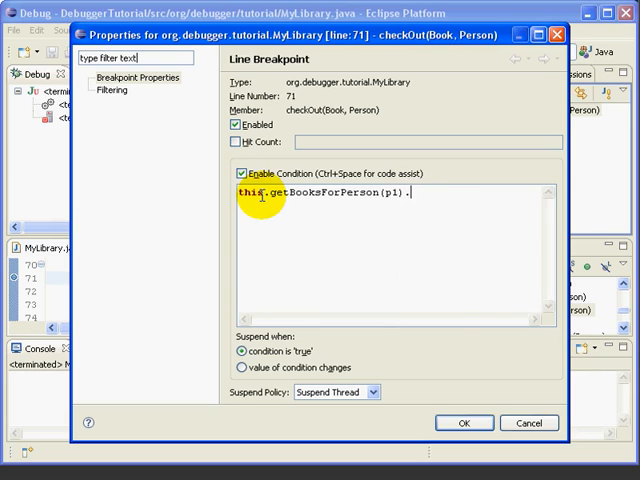
{"action": "type", "text": "size() >"}
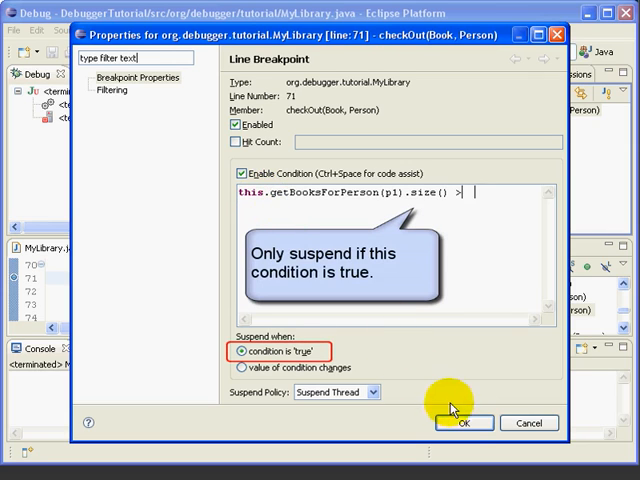
{"action": "left_click", "coordinate": [462, 422]}
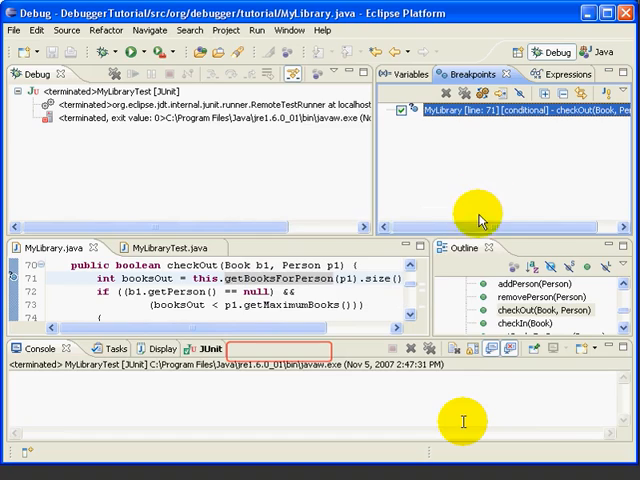
{"action": "mouse_move", "coordinate": [544, 128]}
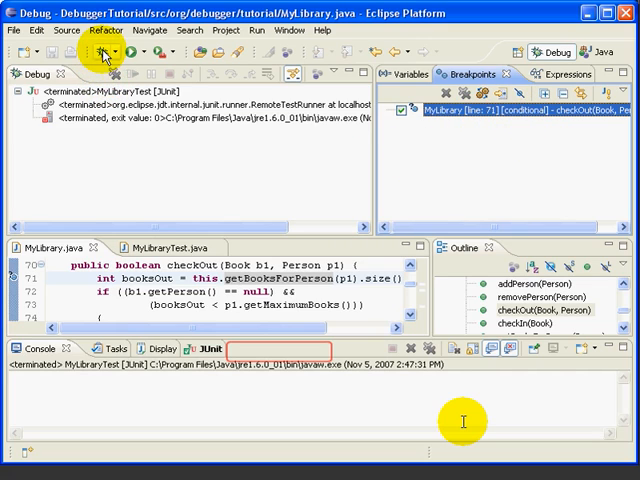
{"action": "mouse_move", "coordinate": [100, 52]}
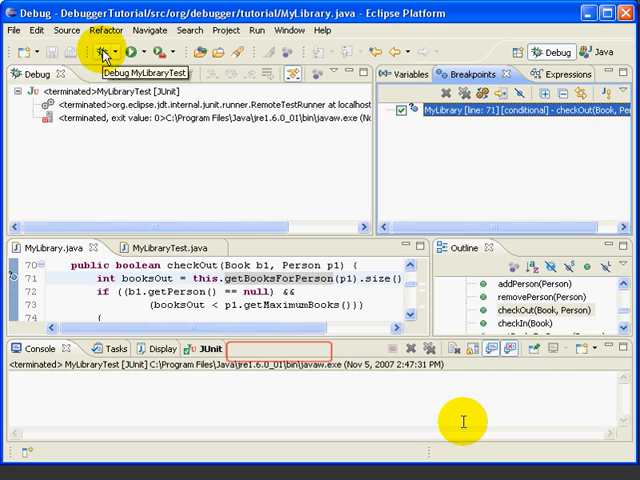
Relaunch MyLibraryTest and resume until the conditional breakpoint at checkOut line 71 hits
{"action": "left_click", "coordinate": [92, 52]}
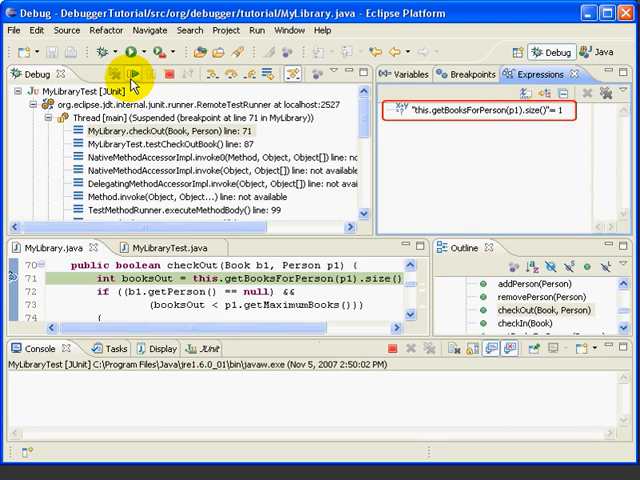
{"action": "left_click", "coordinate": [132, 76]}
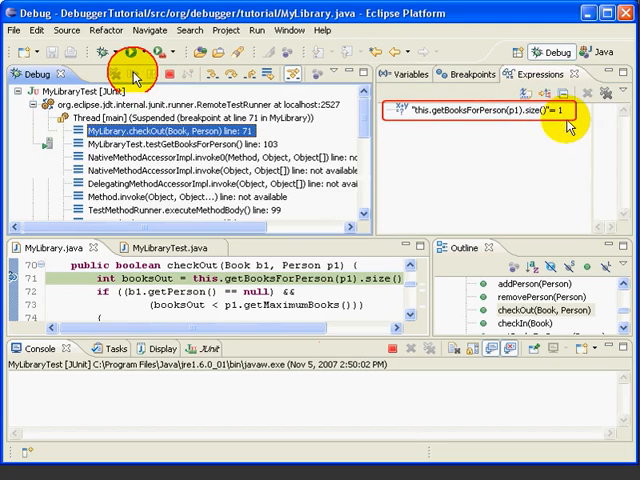
{"action": "left_click", "coordinate": [128, 52]}
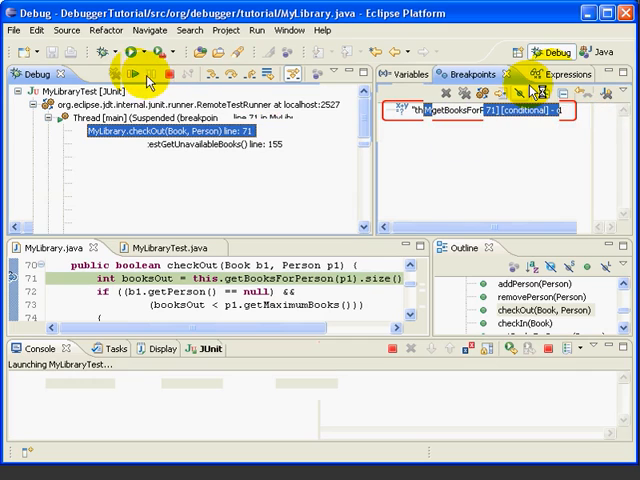
{"action": "left_click", "coordinate": [128, 80]}
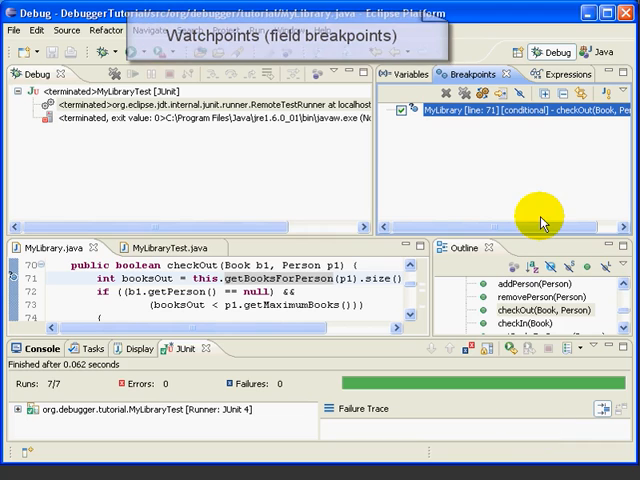
Return to the Java perspective and scroll Person.java to the maximumBooks field
{"action": "left_click", "coordinate": [600, 52]}
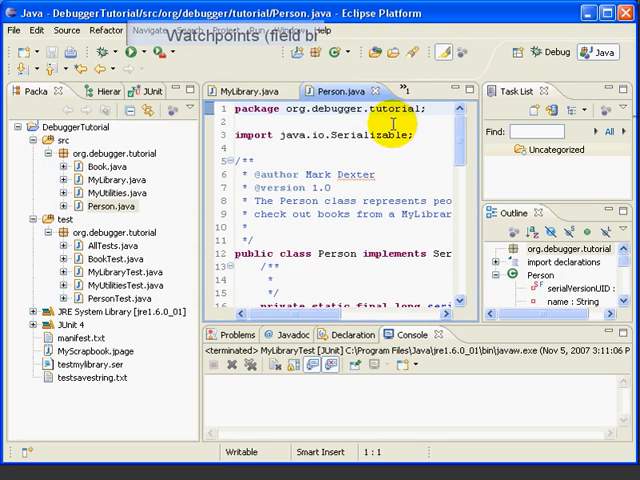
{"action": "scroll", "scroll_direction": "down", "scroll_amount": 3}
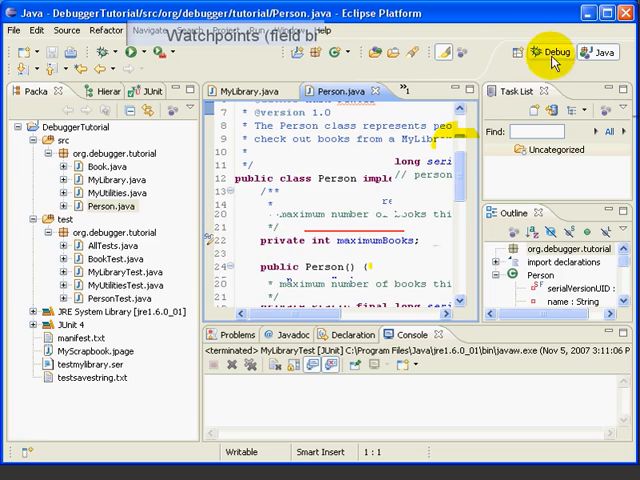
Add a watchpoint on maximumBooks suspending on both Field Access and Field Modification
{"action": "left_click", "coordinate": [548, 52]}
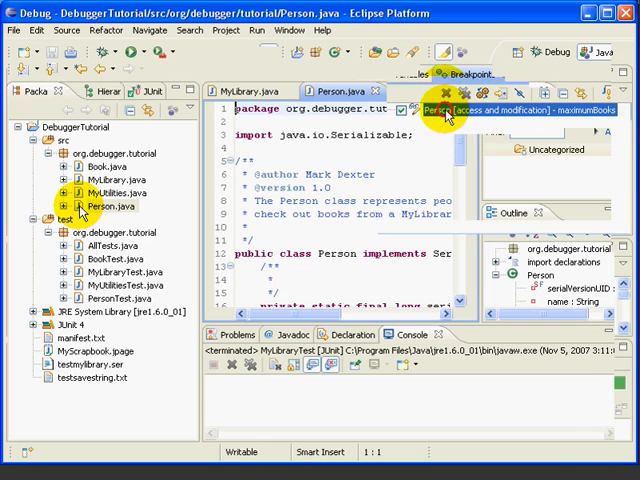
{"action": "right_click", "coordinate": [444, 110]}
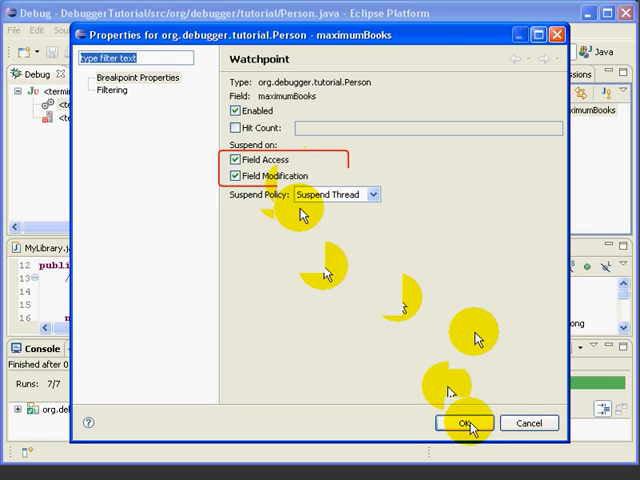
{"action": "left_click", "coordinate": [464, 424]}
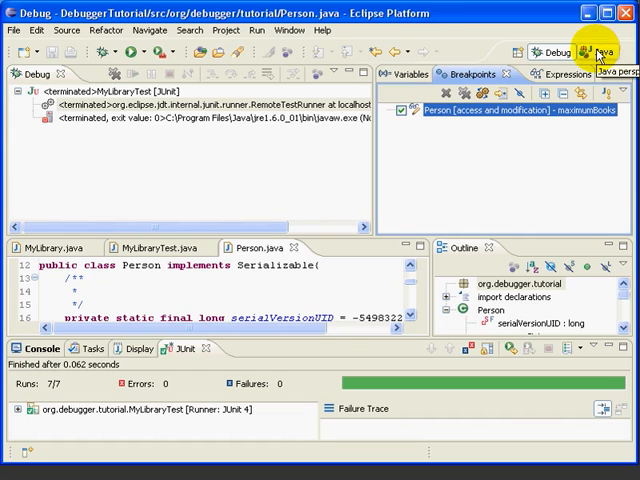
Debug only the testCheckOutBook test so the watchpoint suspends in Person's constructor
{"action": "left_click", "coordinate": [592, 52]}
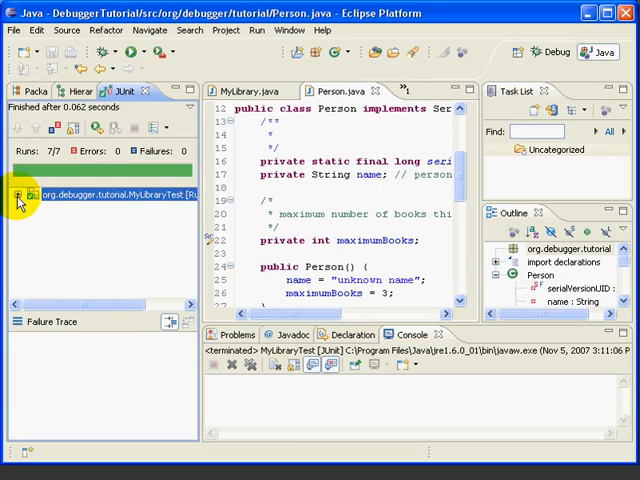
{"action": "left_click", "coordinate": [24, 196]}
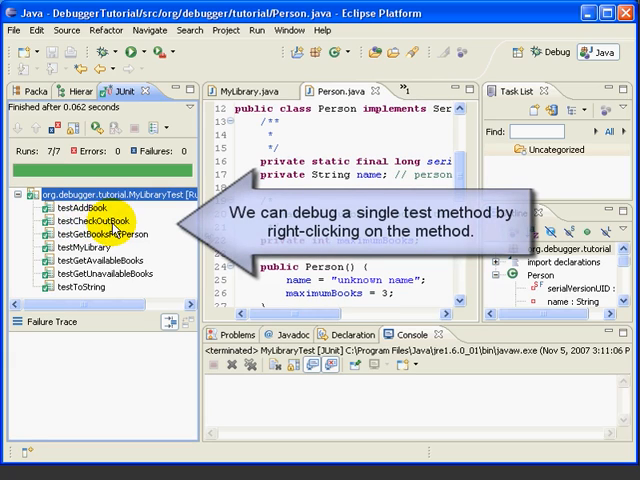
{"action": "right_click", "coordinate": [90, 218]}
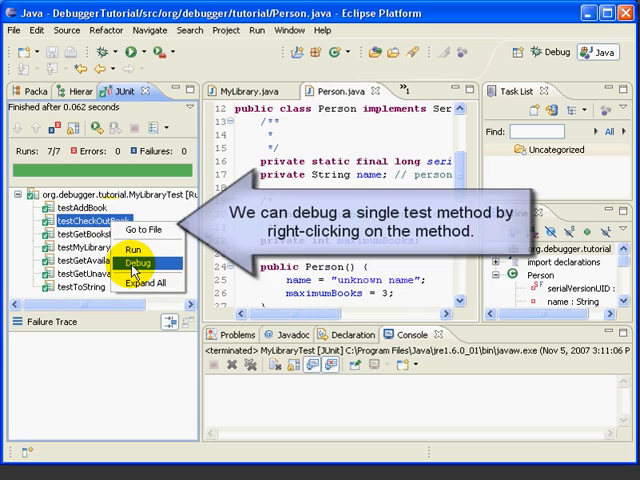
{"action": "left_click", "coordinate": [132, 262]}
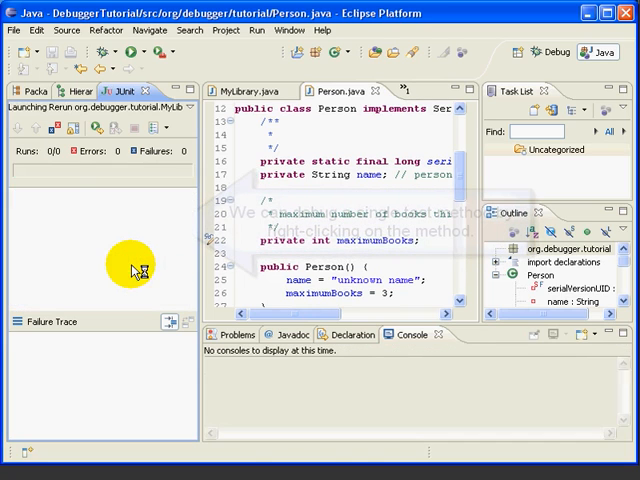
{"action": "left_click", "coordinate": [592, 56]}
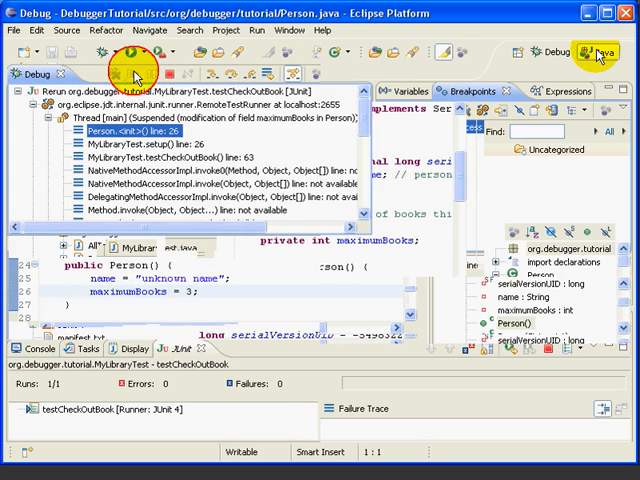
Resume to the getMaximumBooks field access, then resume until the test terminates
{"action": "left_click", "coordinate": [136, 72]}
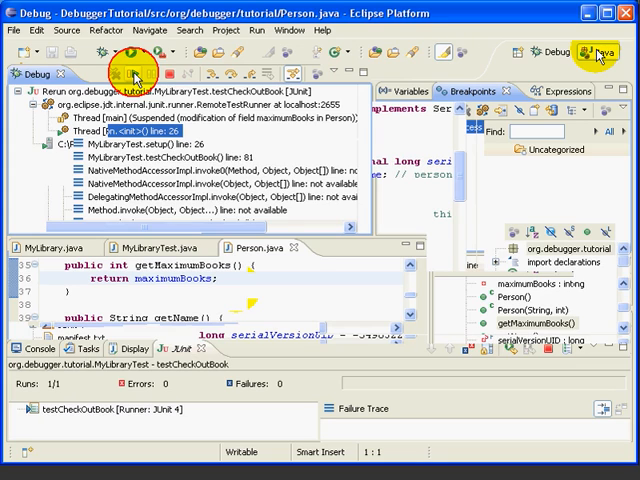
{"action": "left_click", "coordinate": [128, 72]}
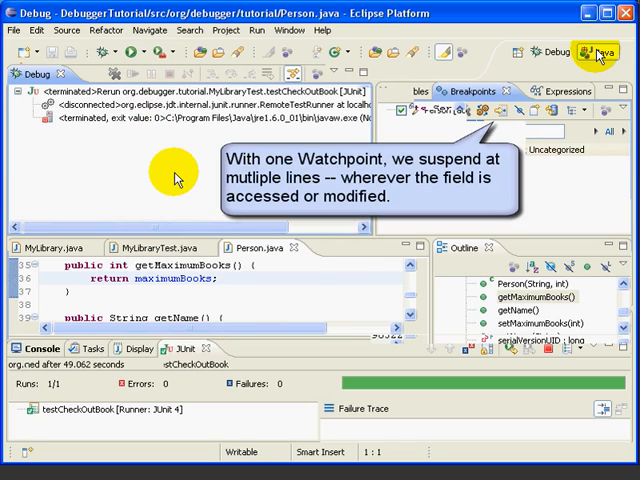
{"action": "mouse_move", "coordinate": [176, 178]}
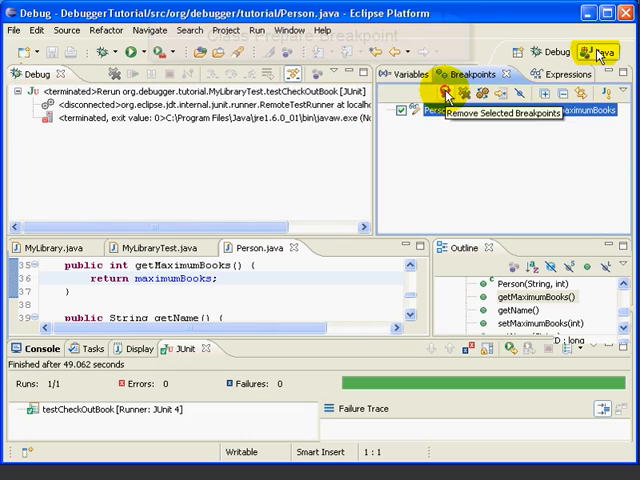
Remove the maximumBooks watchpoint and view the Person class load breakpoint's properties
{"action": "left_click", "coordinate": [446, 92]}
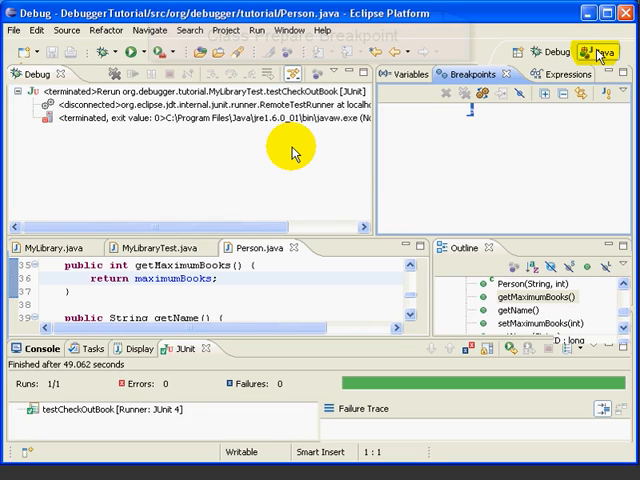
{"action": "mouse_move", "coordinate": [392, 278]}
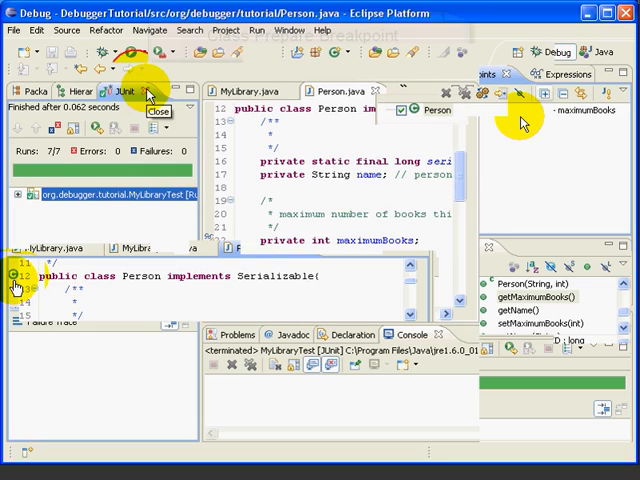
{"action": "mouse_move", "coordinate": [12, 276]}
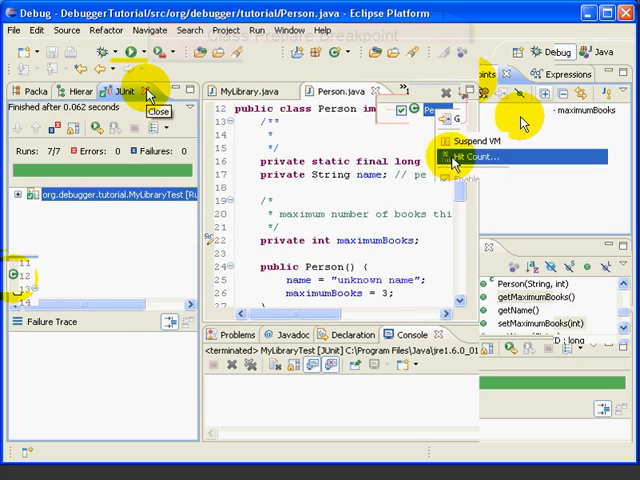
{"action": "left_click", "coordinate": [472, 156]}
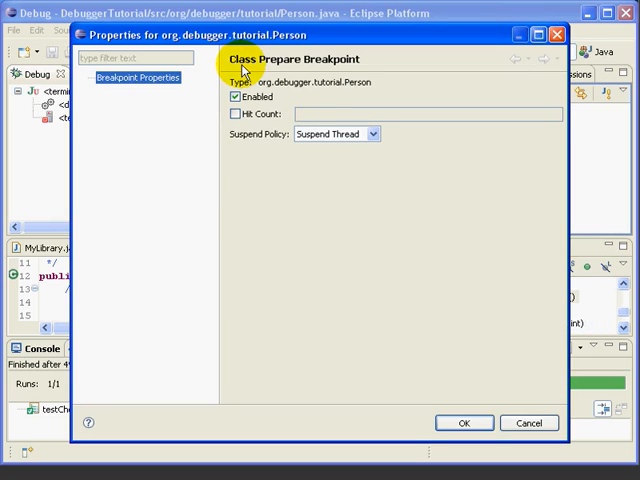
{"action": "mouse_move", "coordinate": [340, 72]}
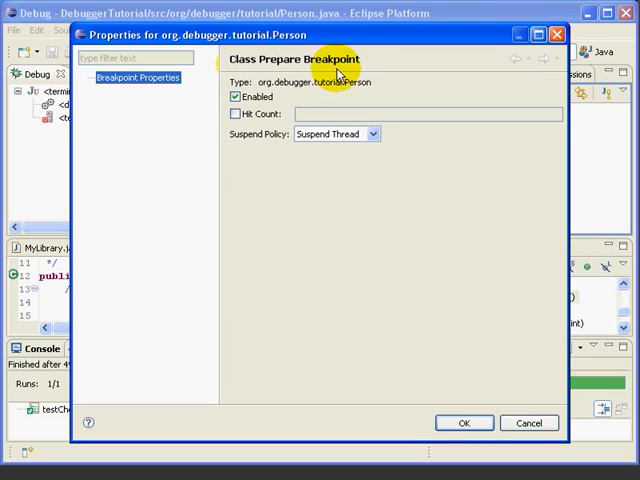
{"action": "mouse_move", "coordinate": [382, 78]}
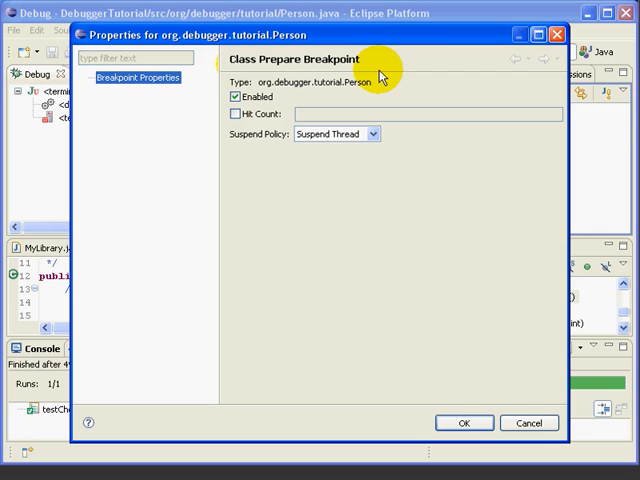
{"action": "mouse_move", "coordinate": [516, 396]}
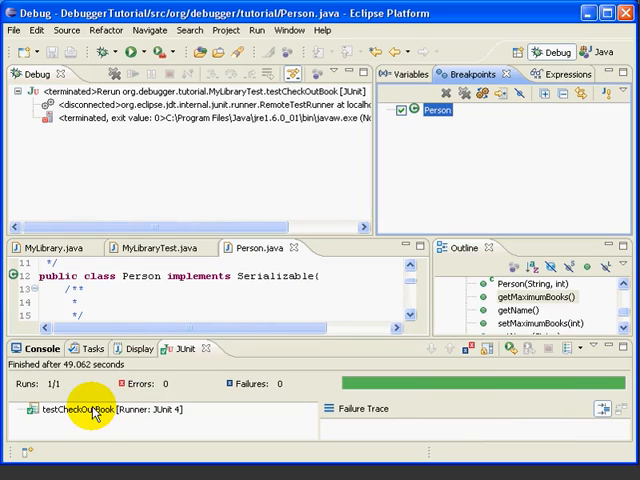
Debug testCheckOutBook again, suspending on the Person class load in setUp, then resume
{"action": "left_click", "coordinate": [90, 408]}
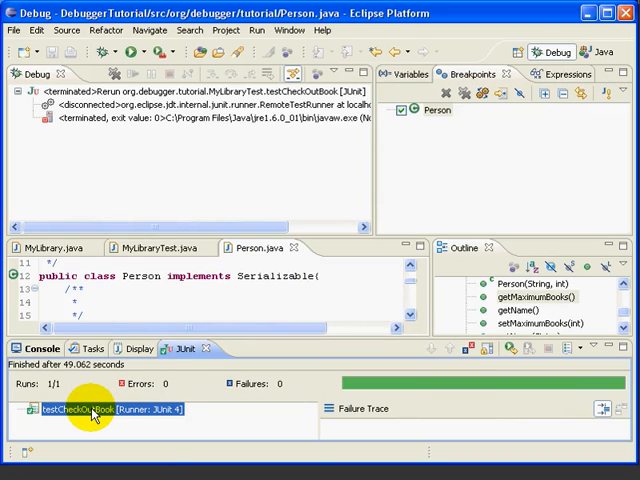
{"action": "right_click", "coordinate": [96, 408]}
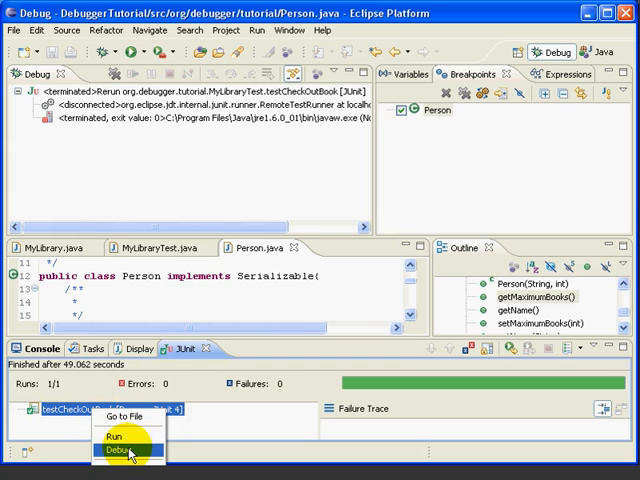
{"action": "left_click", "coordinate": [116, 452]}
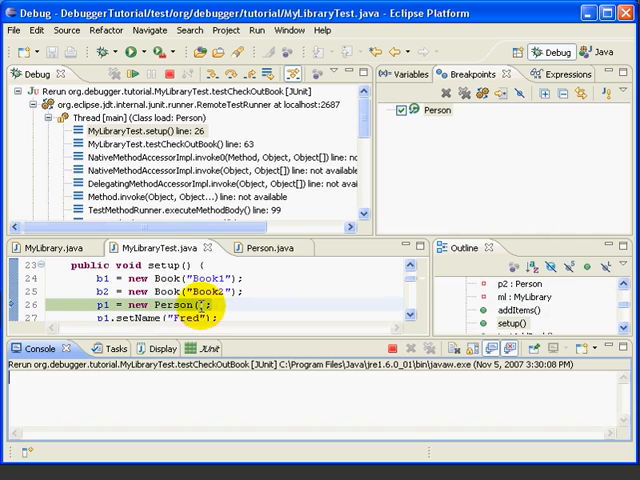
{"action": "mouse_move", "coordinate": [256, 304]}
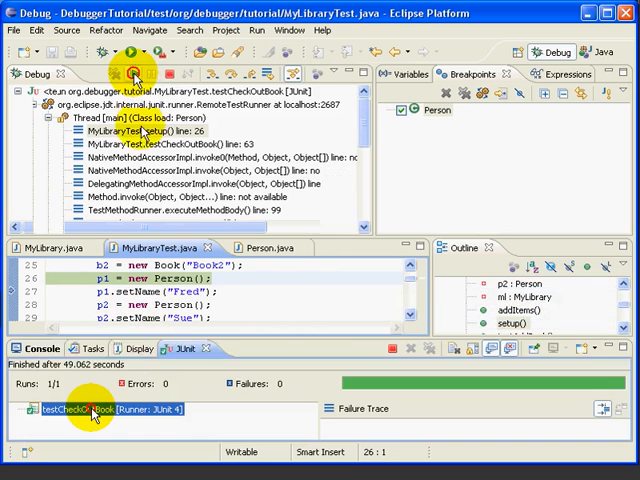
{"action": "left_click", "coordinate": [132, 74]}
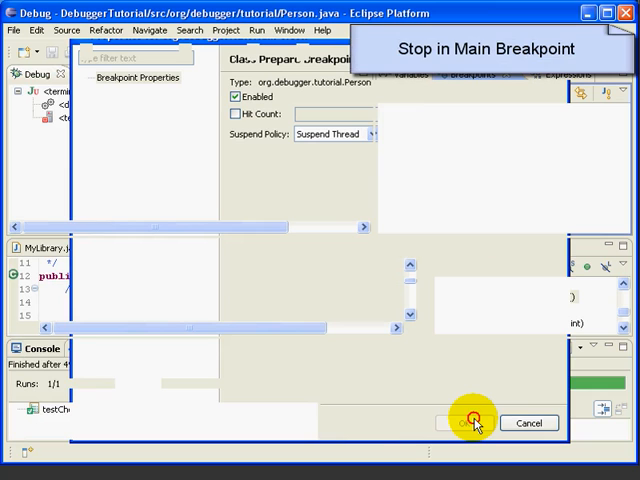
Debug the MyLibrary configuration with Stop in main ticked, suspending at MyLibrary.main
{"action": "left_click", "coordinate": [256, 30]}
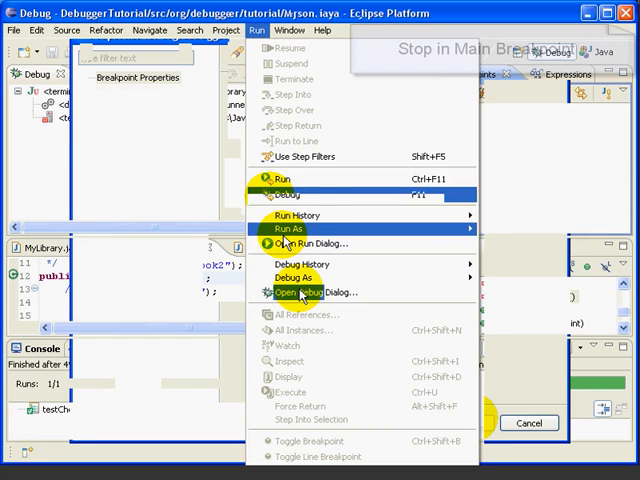
{"action": "left_click", "coordinate": [304, 292]}
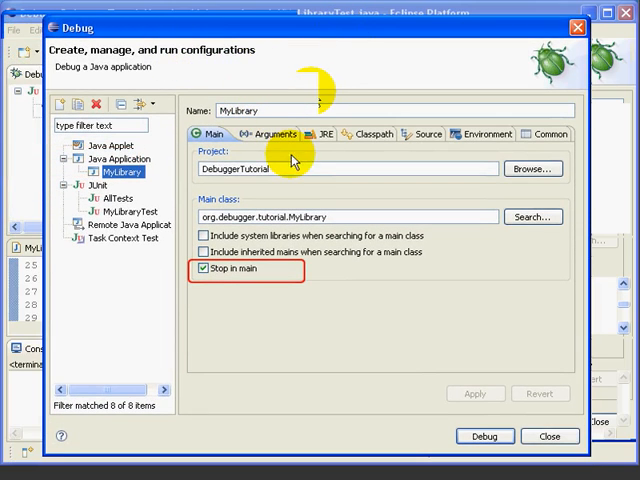
{"action": "left_click", "coordinate": [208, 268]}
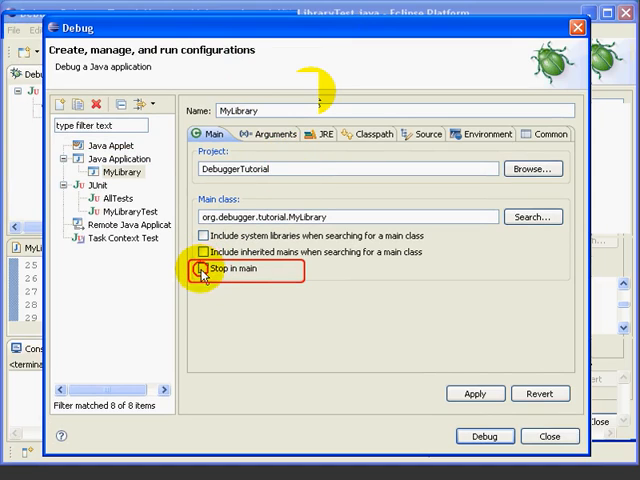
{"action": "left_click", "coordinate": [204, 268]}
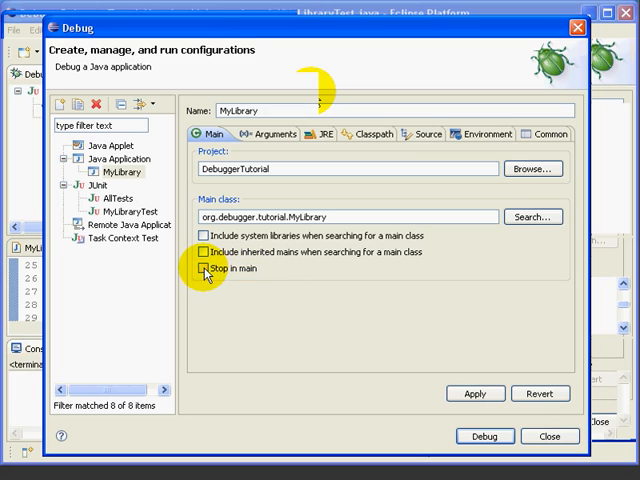
{"action": "left_click", "coordinate": [208, 268]}
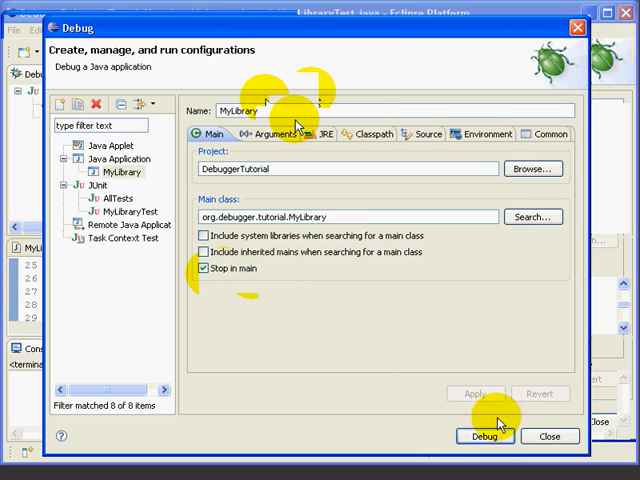
{"action": "left_click", "coordinate": [484, 436]}
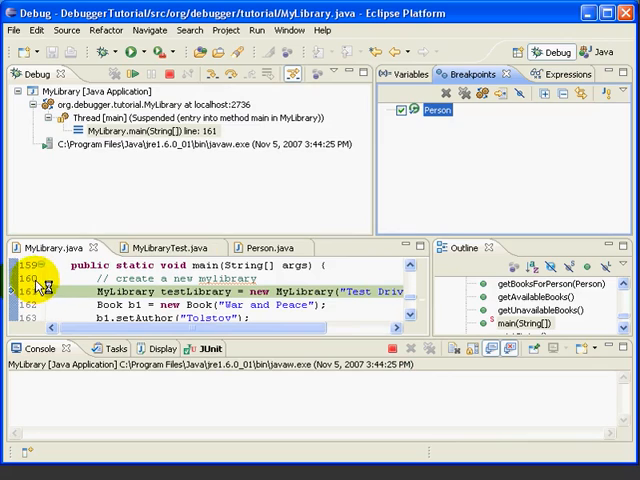
{"action": "mouse_move", "coordinate": [42, 292]}
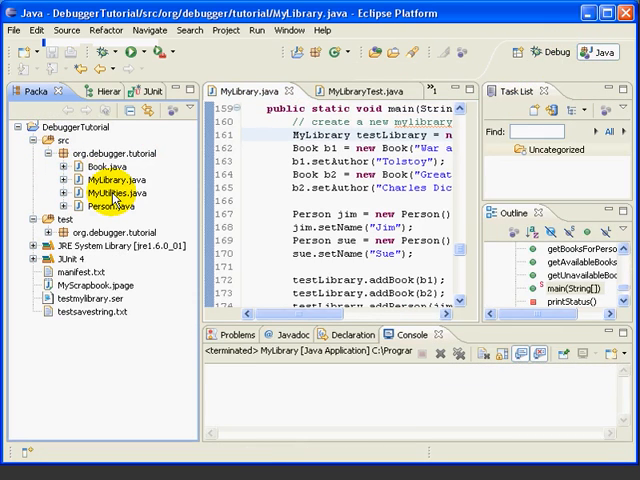
{"action": "double_click", "coordinate": [108, 192]}
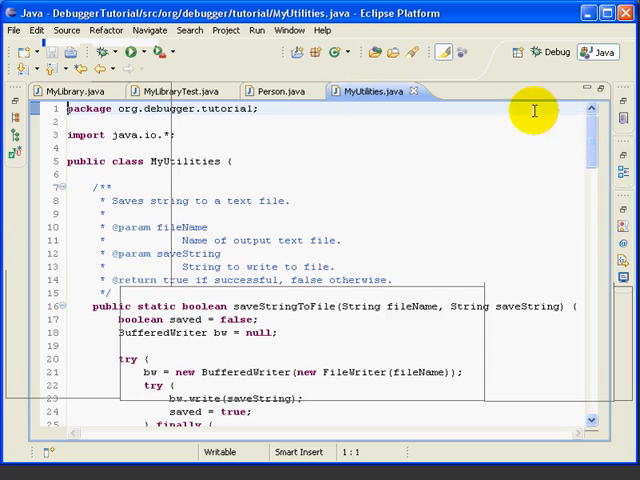
{"action": "scroll", "scroll_direction": "down", "scroll_amount": 3}
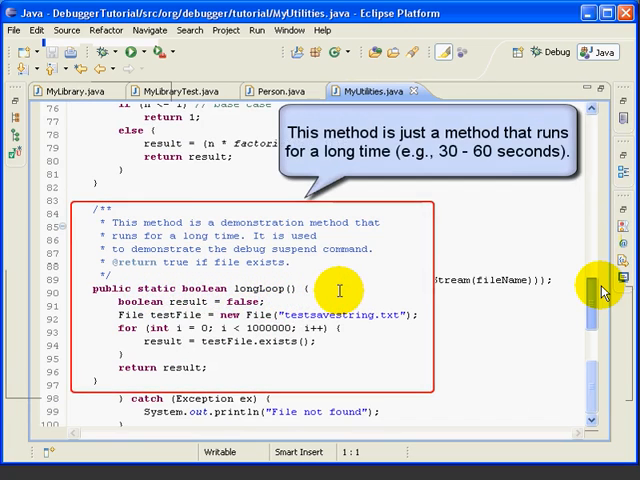
{"action": "mouse_move", "coordinate": [196, 362]}
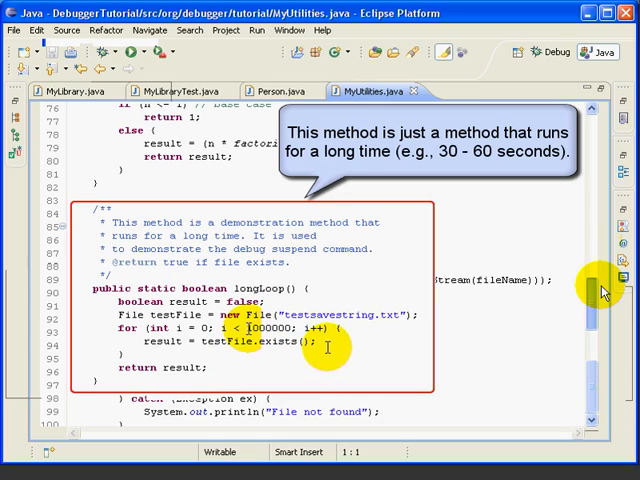
{"action": "mouse_move", "coordinate": [282, 356]}
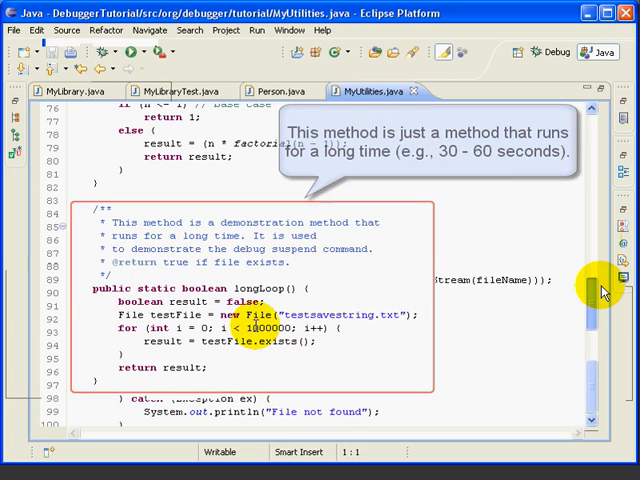
{"action": "mouse_move", "coordinate": [324, 342]}
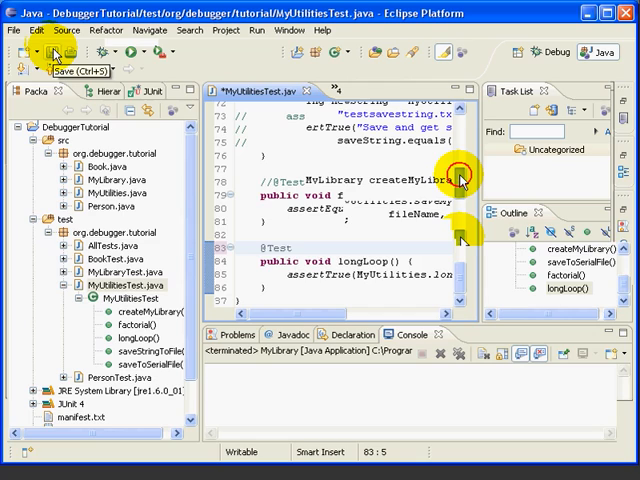
Launch the longLoop test from MyUtilitiesTest under the JUnit debugger
{"action": "left_click", "coordinate": [38, 54]}
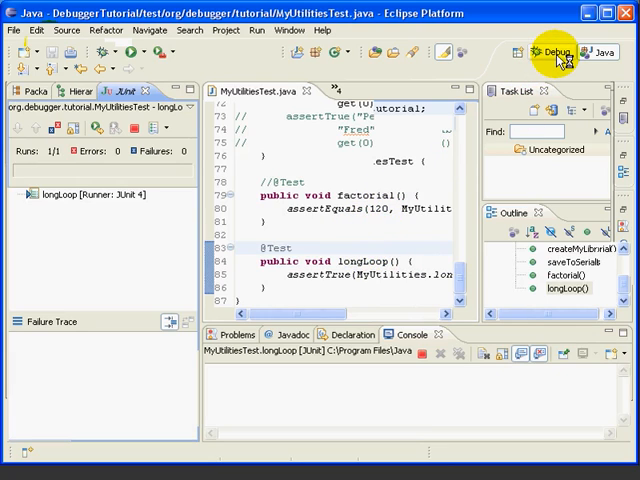
Suspend longLoop in the Debug perspective and inspect loop counter i at 415894
{"action": "left_click", "coordinate": [552, 52]}
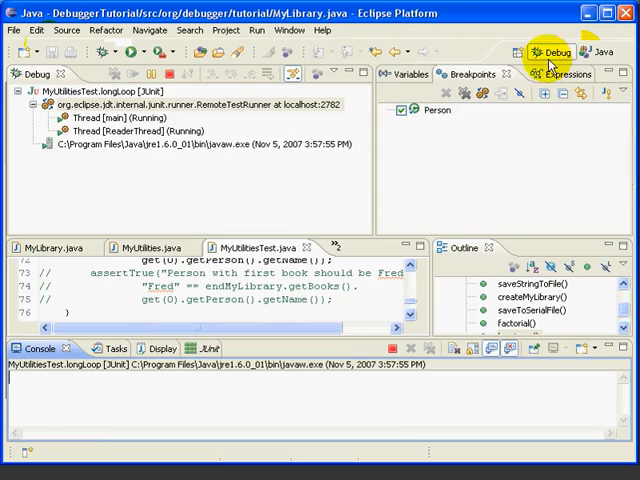
{"action": "mouse_move", "coordinate": [150, 72]}
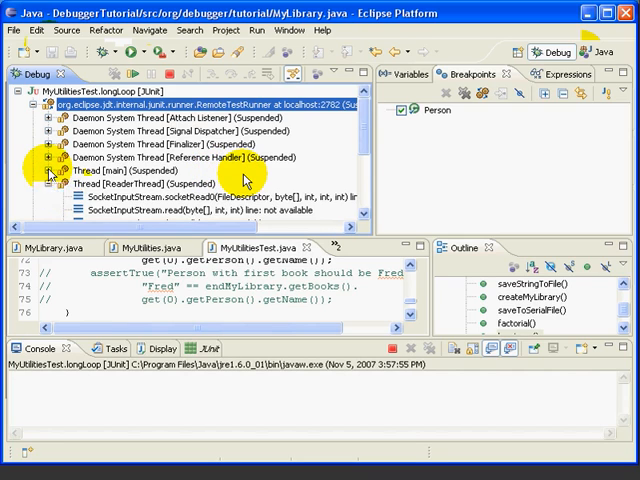
{"action": "scroll", "scroll_direction": "down", "scroll_amount": 3}
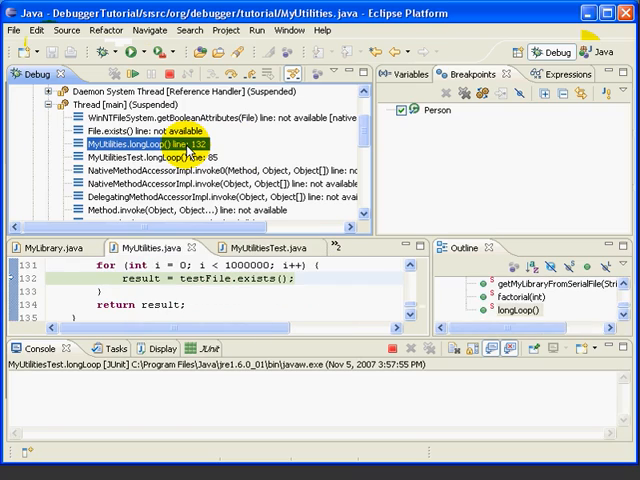
{"action": "left_click", "coordinate": [404, 74]}
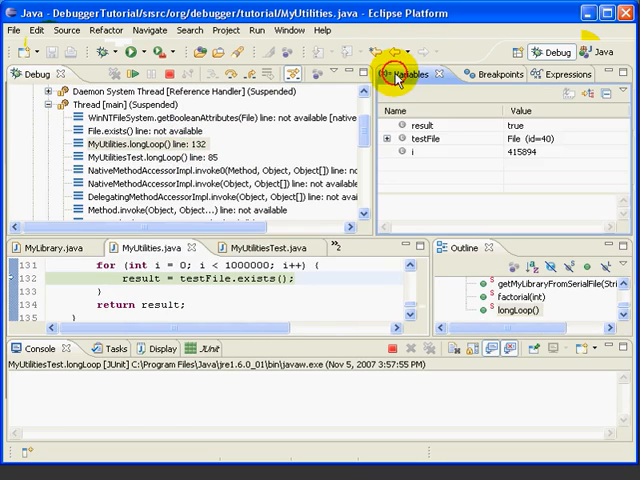
{"action": "left_click", "coordinate": [430, 160]}
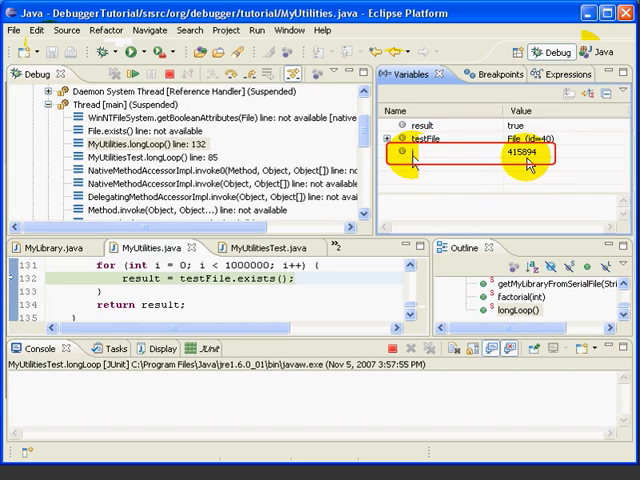
{"action": "mouse_move", "coordinate": [516, 160]}
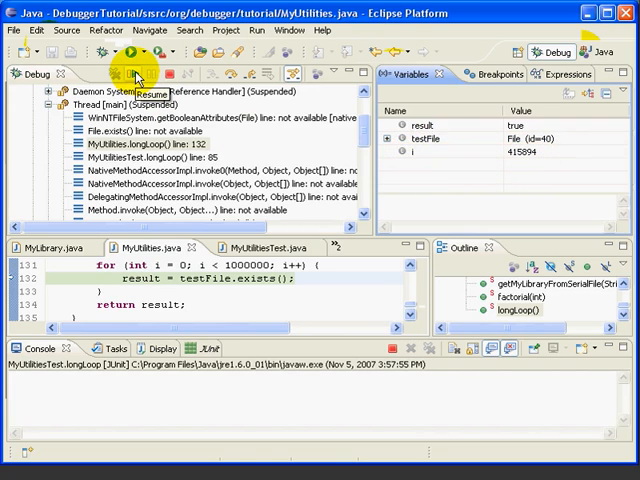
Resume the longLoop test and suspend it again at line 132
{"action": "left_click", "coordinate": [122, 76]}
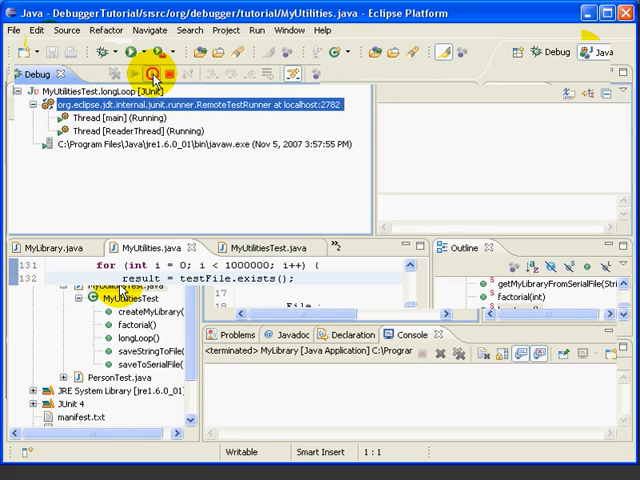
{"action": "left_click", "coordinate": [140, 74]}
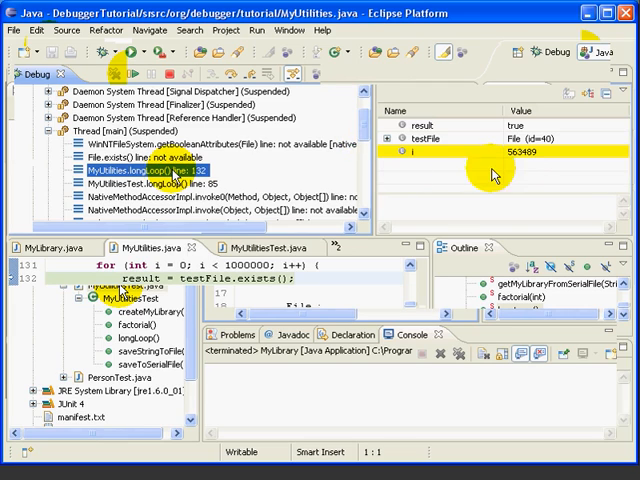
{"action": "mouse_move", "coordinate": [520, 164]}
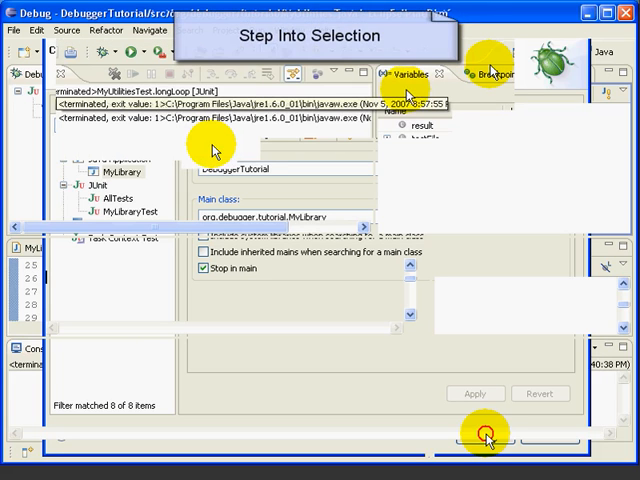
Close the launch dialog and debug MyLibraryTest with the testCheckOutBook entry breakpoint
{"action": "left_click", "coordinate": [488, 432]}
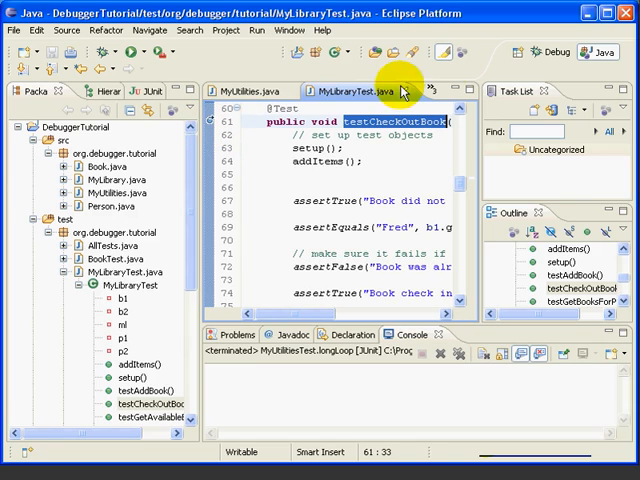
{"action": "left_click", "coordinate": [552, 52]}
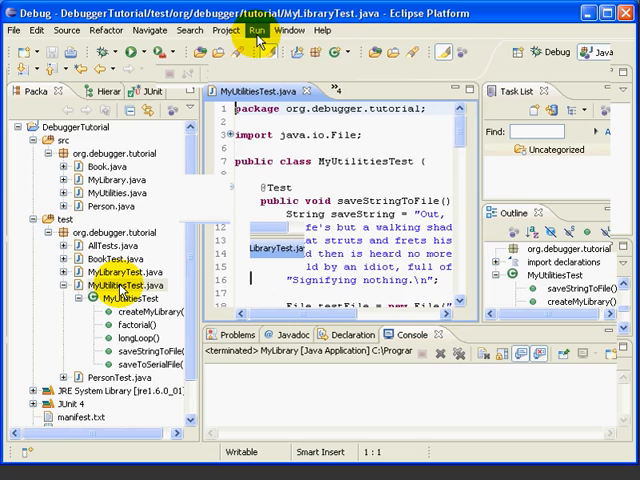
{"action": "left_click", "coordinate": [258, 30]}
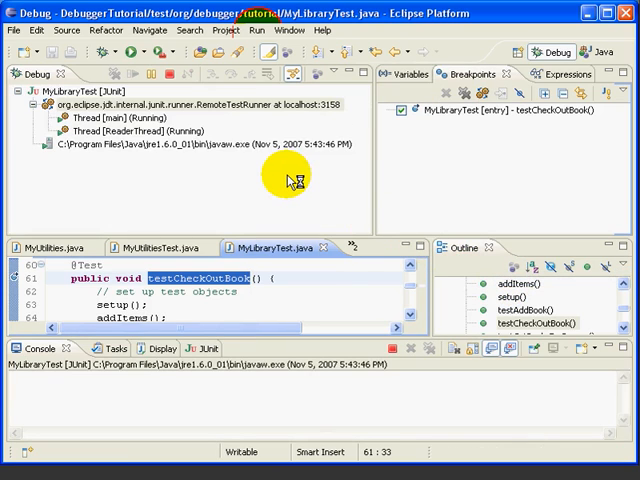
Expand the suspended main thread and step into m1.checkOut, landing in MyLibrary.checkOut at line 75
{"action": "left_click", "coordinate": [126, 56]}
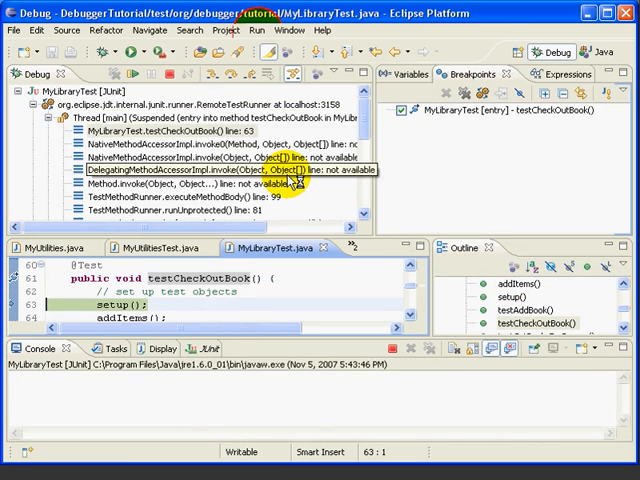
{"action": "mouse_move", "coordinate": [76, 300]}
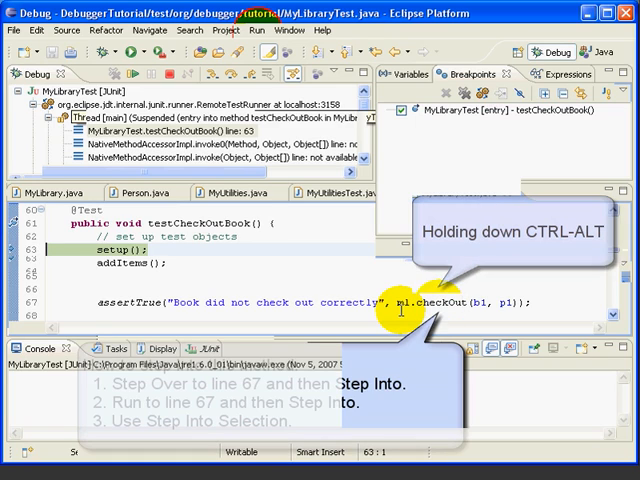
{"action": "key", "text": "F5"}
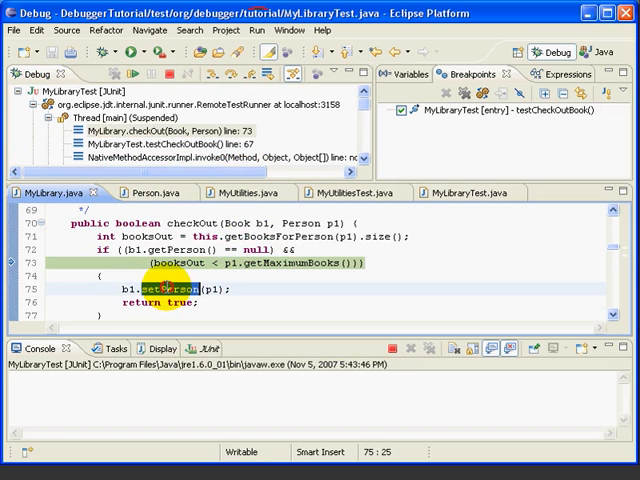
Bring up the editor's debugging commands over the b1.setPerson(p1) call on line 75
{"action": "right_click", "coordinate": [164, 288]}
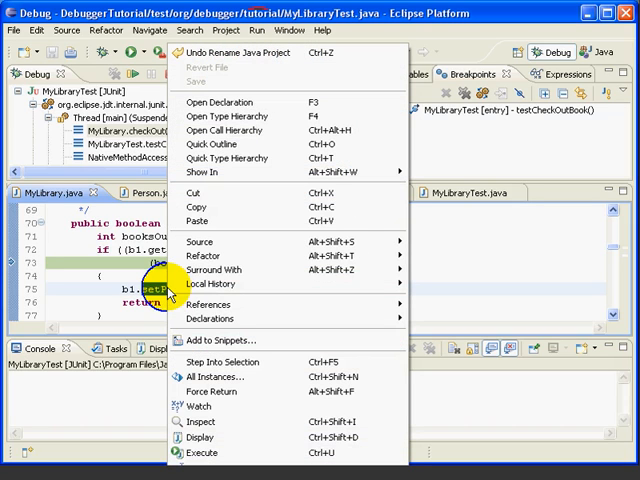
{"action": "mouse_move", "coordinate": [296, 376]}
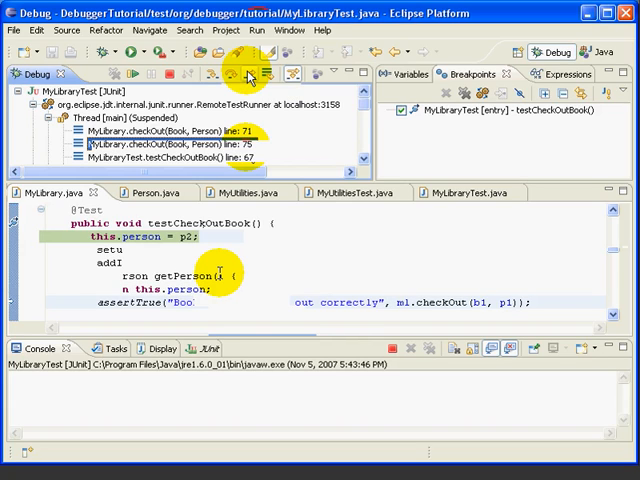
{"action": "mouse_move", "coordinate": [248, 76]}
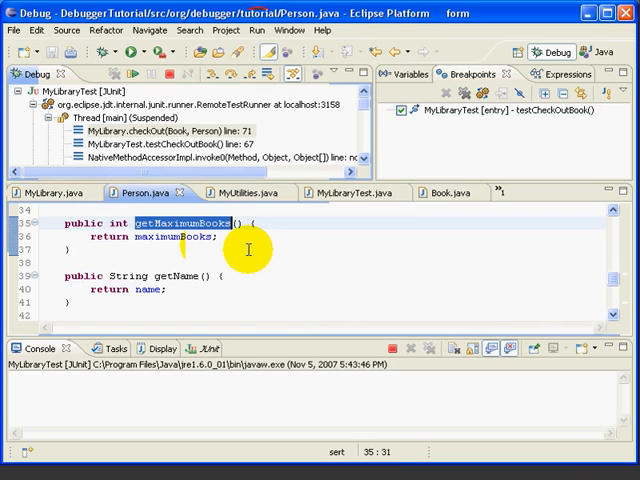
{"action": "mouse_move", "coordinate": [230, 240]}
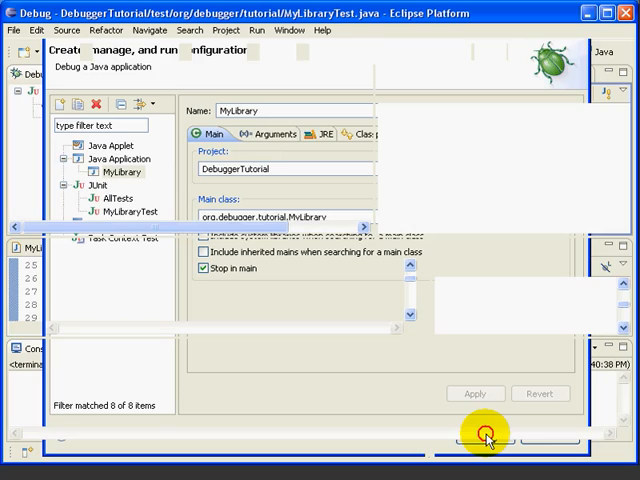
Dismiss the Debug Configurations dialog without launching, returning to the checkOut method
{"action": "left_click", "coordinate": [488, 432]}
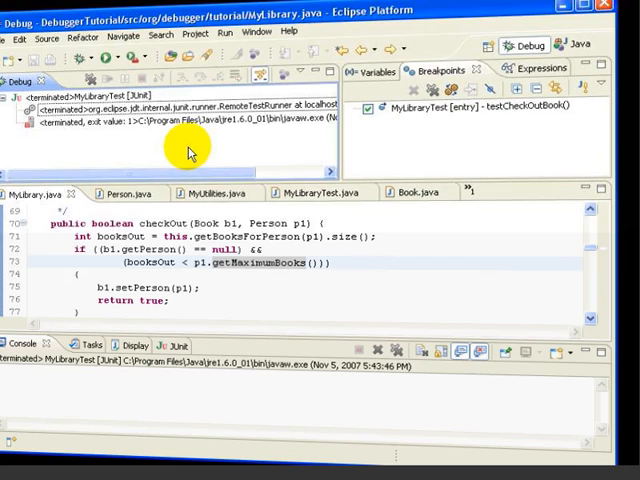